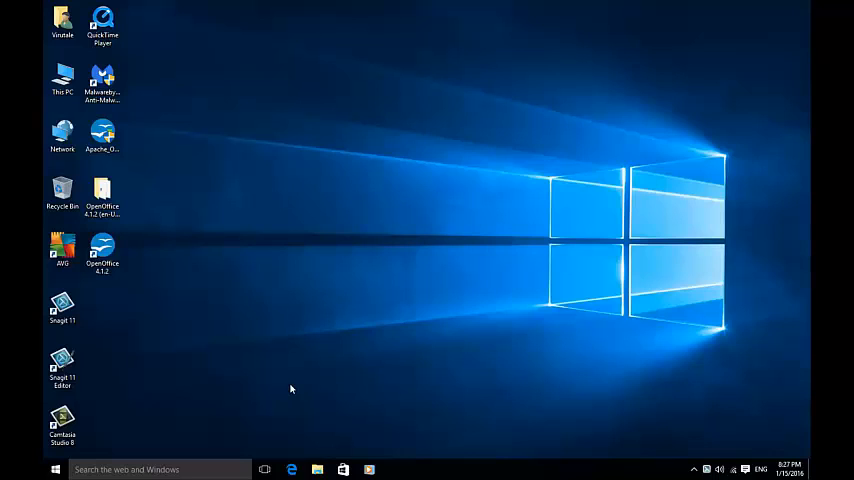
mouse_move(300, 433)
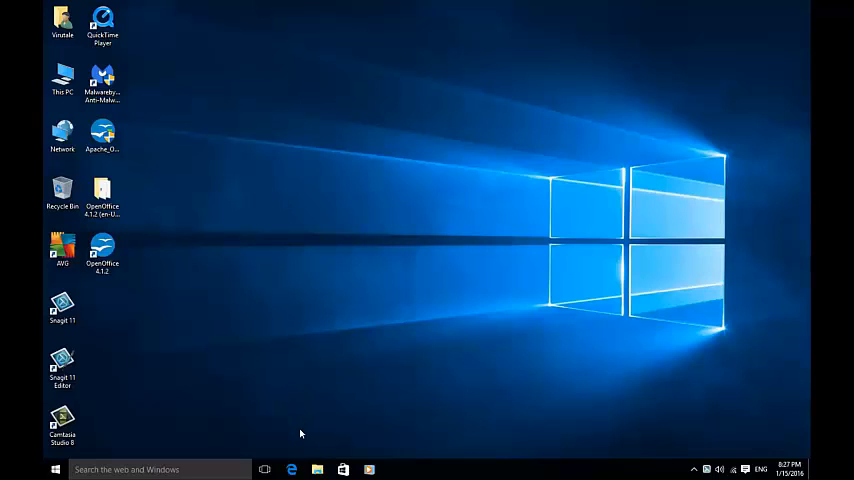
- Launch Edge, go to google.com.au and search for Windows Essentials
left_click(291, 469)
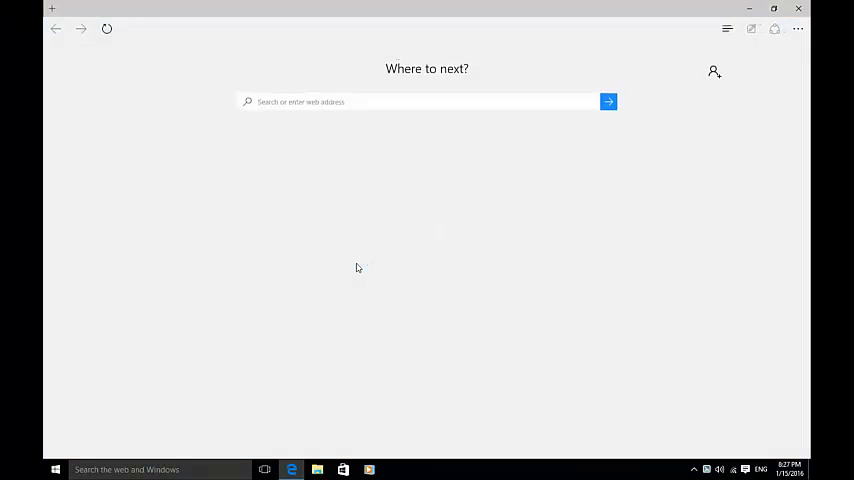
type("google.com.au/")
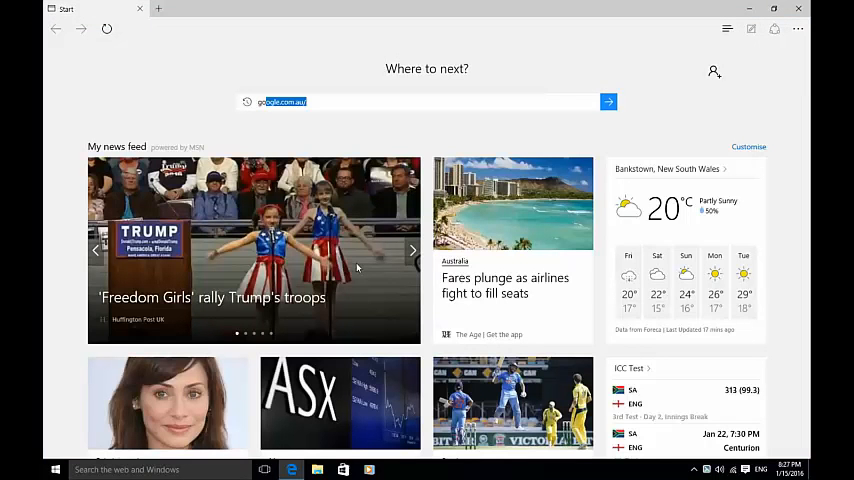
type("windows.microsoft")
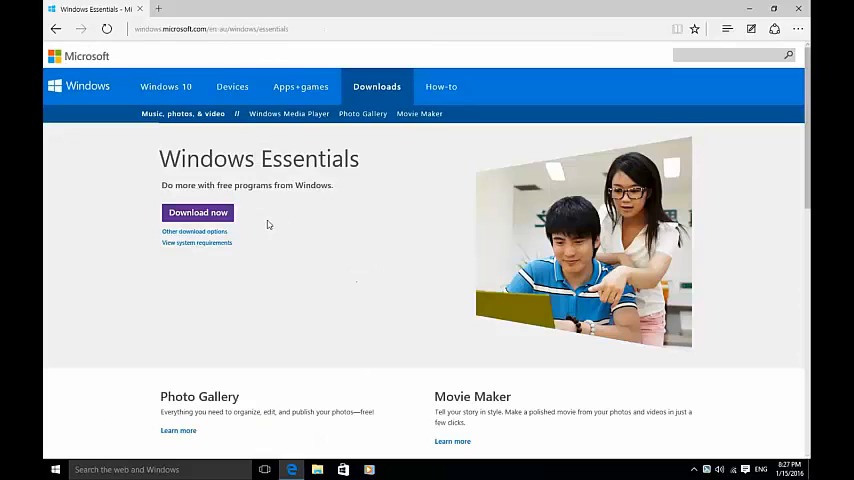
- Download the Windows Essentials 2012 setup and run the downloaded installer
left_click(197, 212)
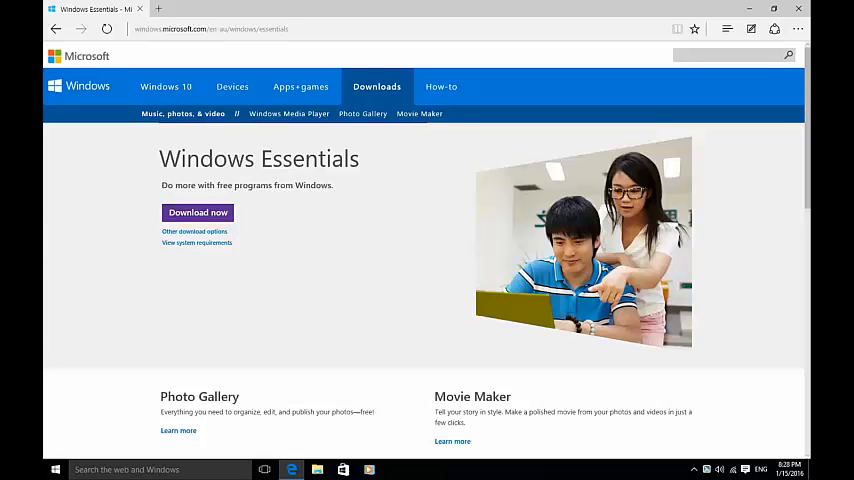
mouse_move(463, 263)
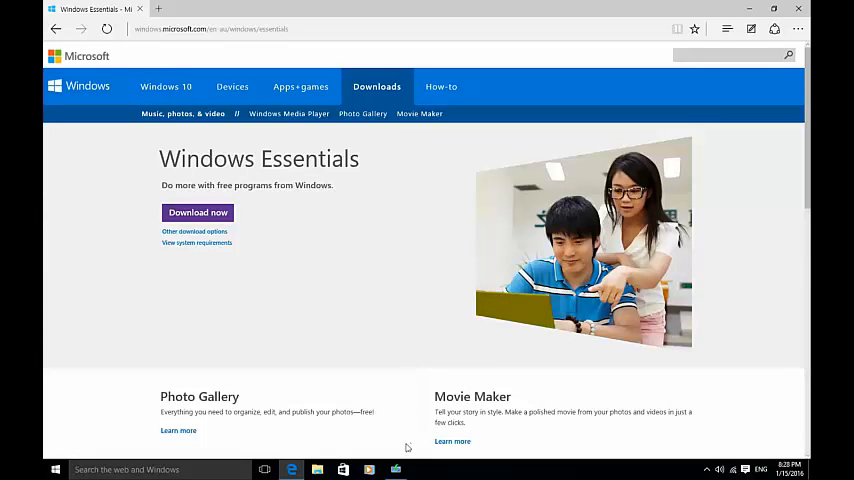
left_click(197, 212)
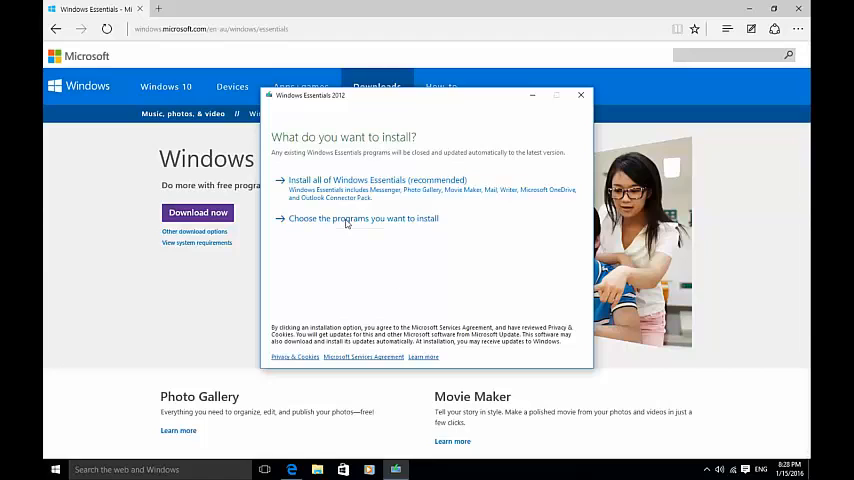
- Choose individual programs and install only Mail
left_click(363, 218)
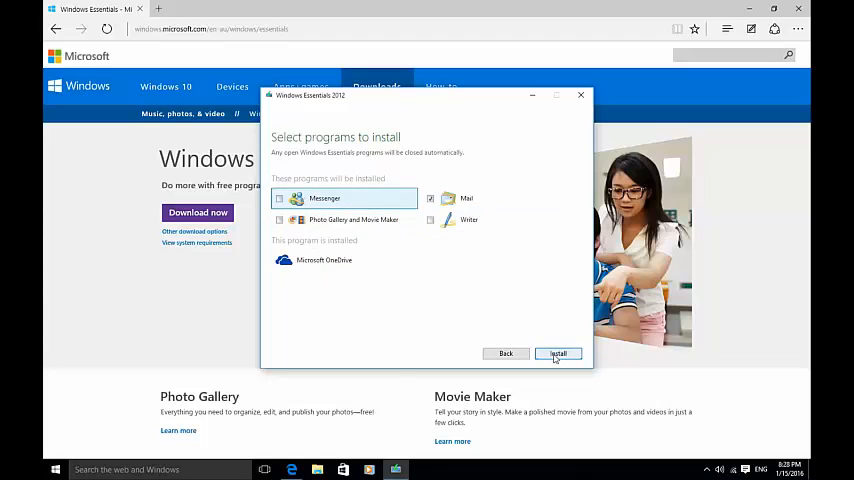
left_click(557, 353)
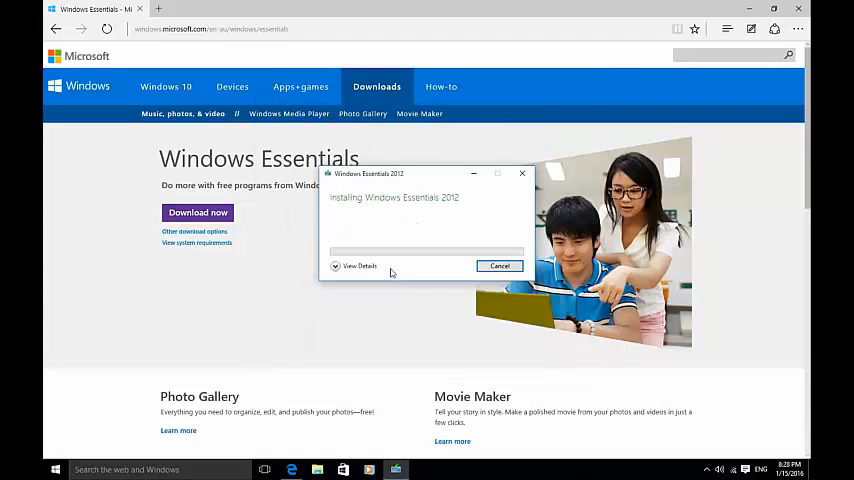
- Watch the detailed progress, close Edge, dismiss Done, and find Windows Live Mail under Recently added
left_click(359, 265)
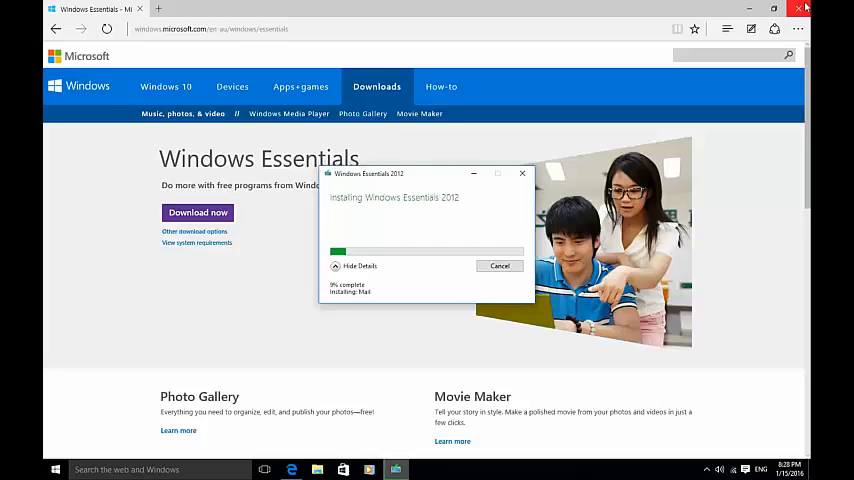
left_click(803, 8)
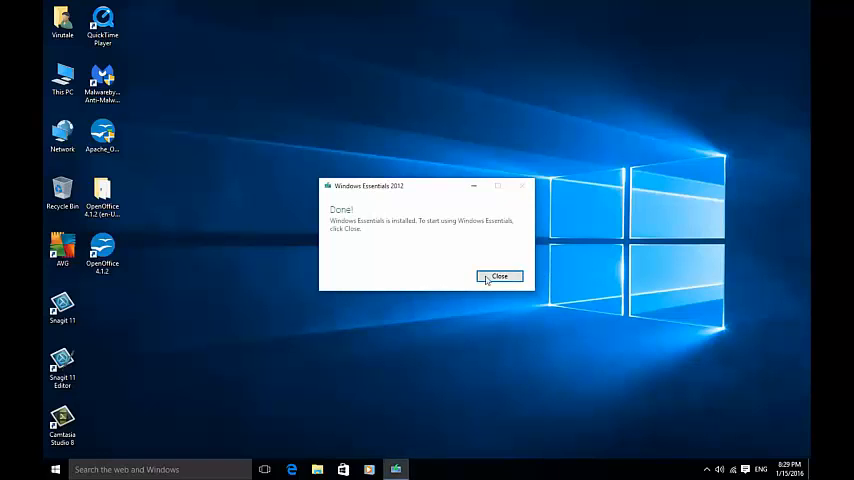
left_click(499, 276)
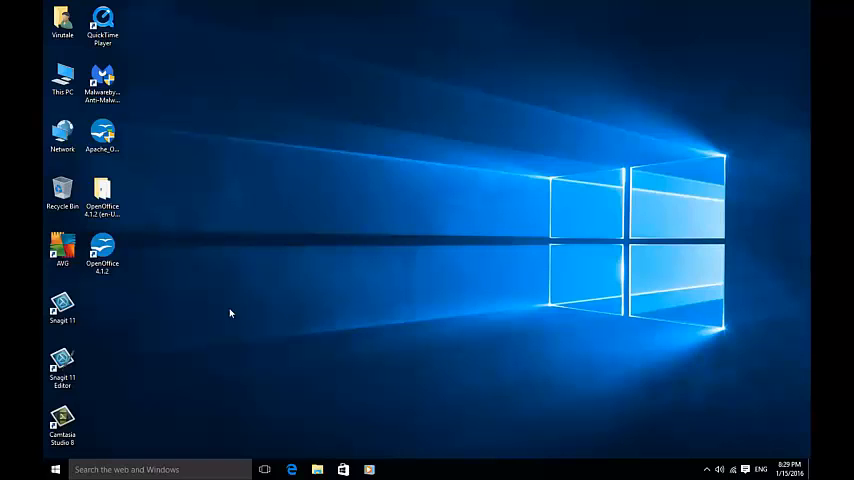
left_click(55, 469)
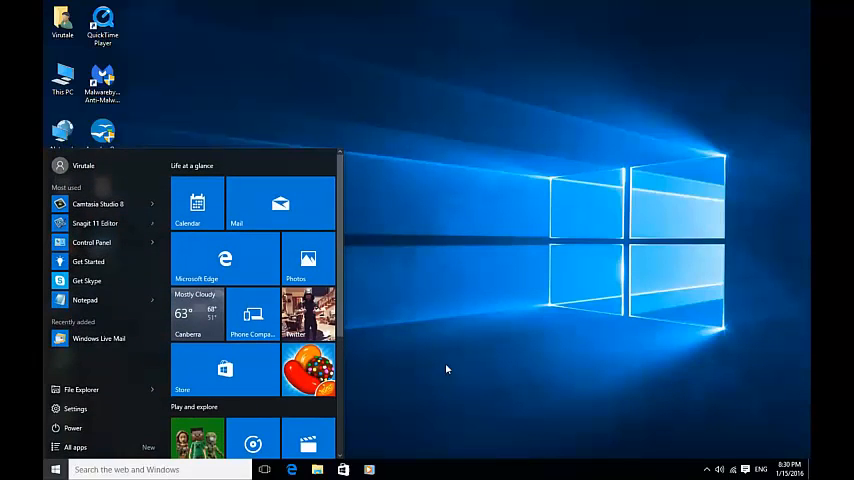